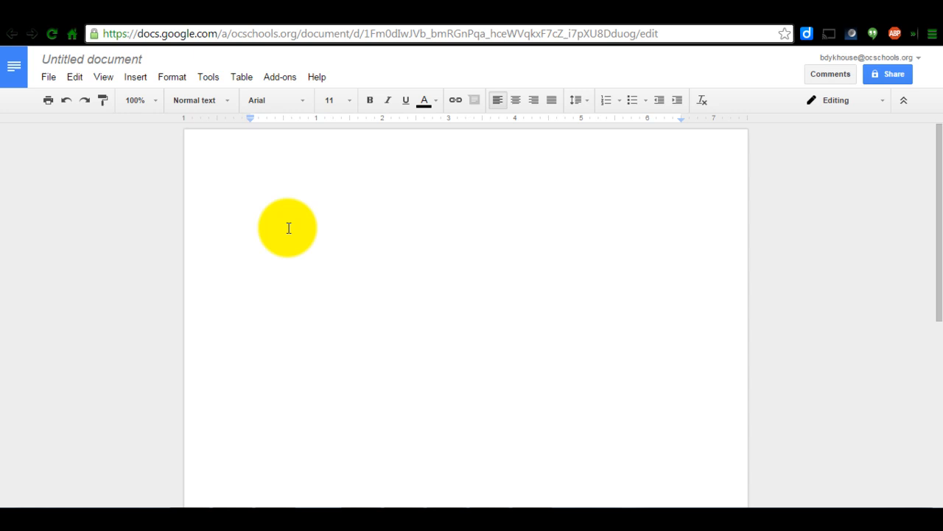
Show the Insert menu listing items that can be added to the blank document.
left_click(135, 76)
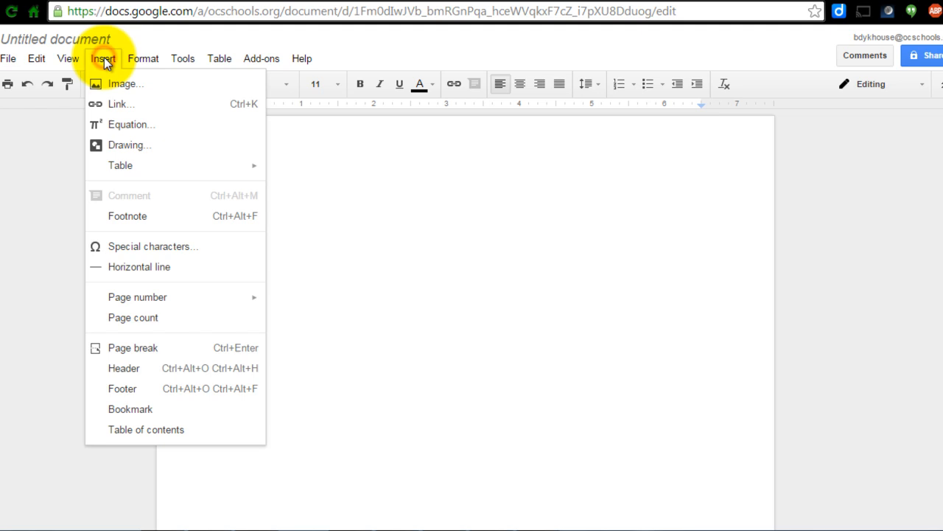
mouse_move(125, 146)
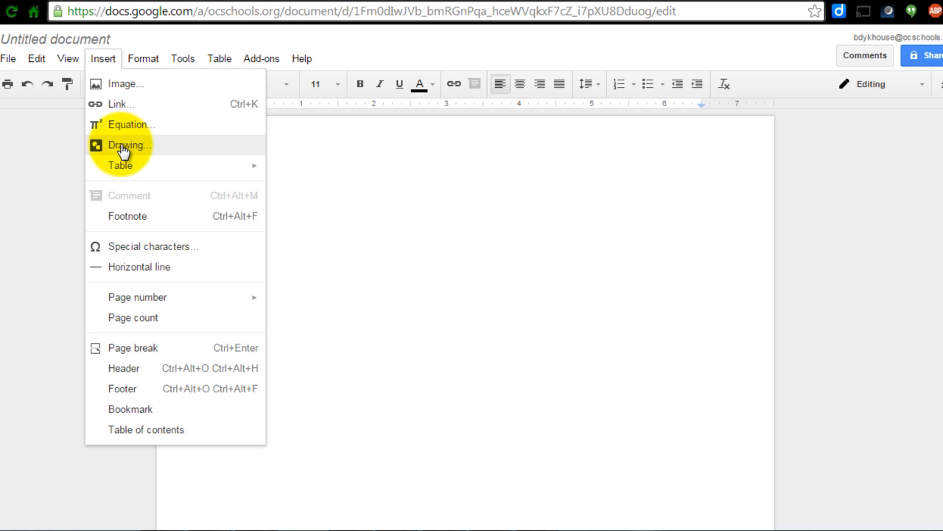
Create a drawing with a text box reading "I'm drawing a text box.".
left_click(130, 144)
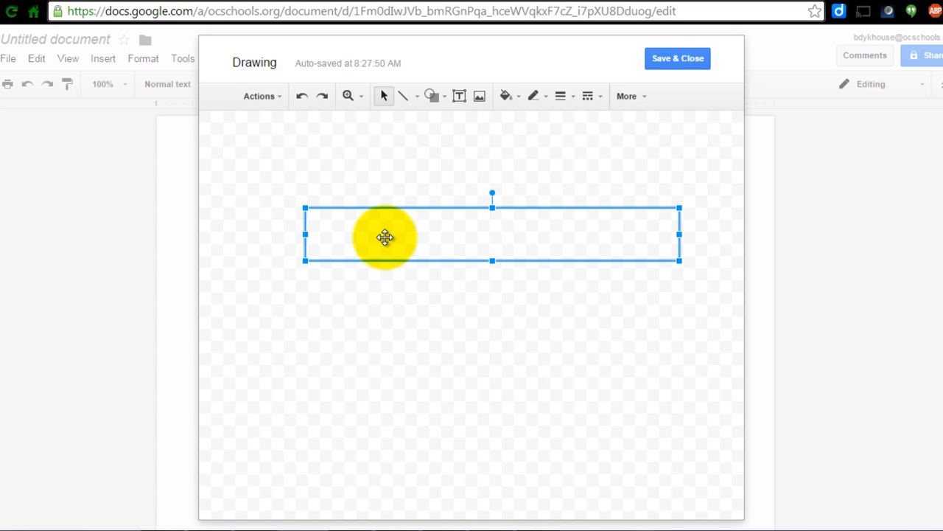
type("I'm d")
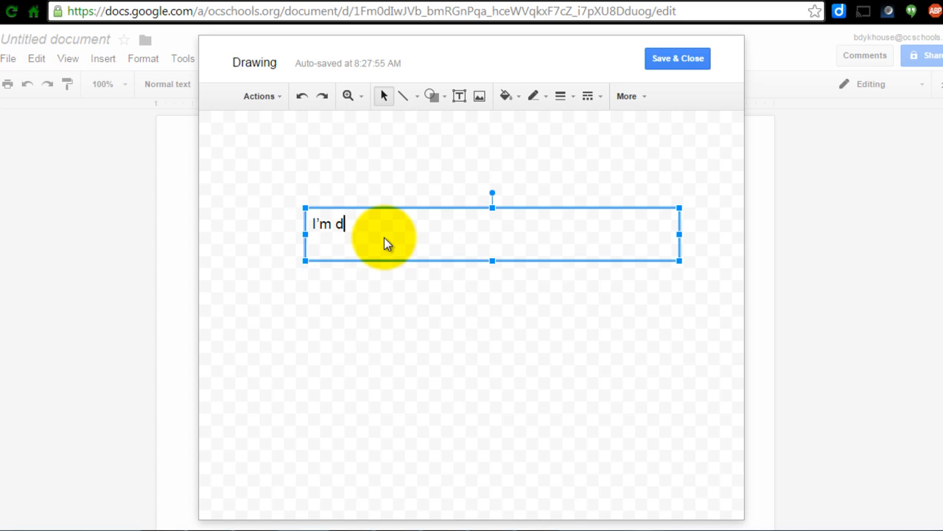
type("rawing a text box.")
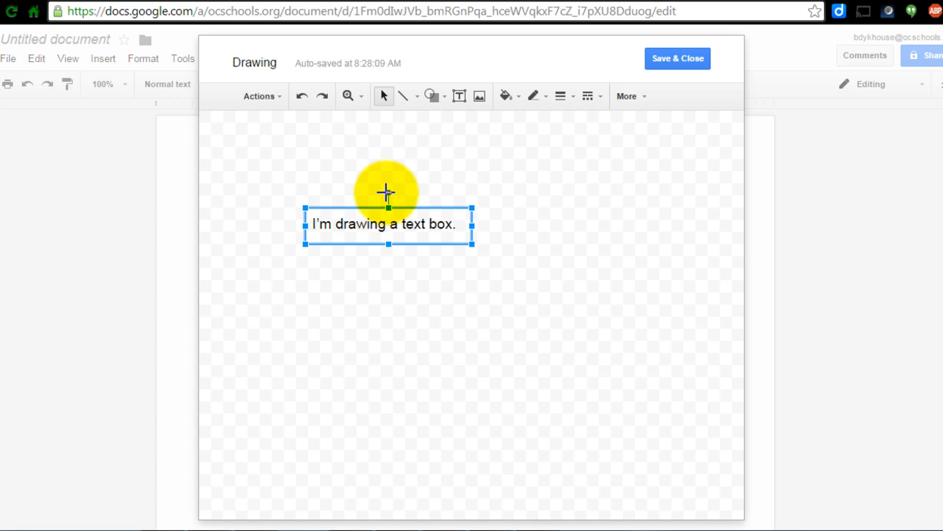
Rotate the text box by its handle until the sentence stands vertically.
left_click_drag(389, 193, 330, 221)
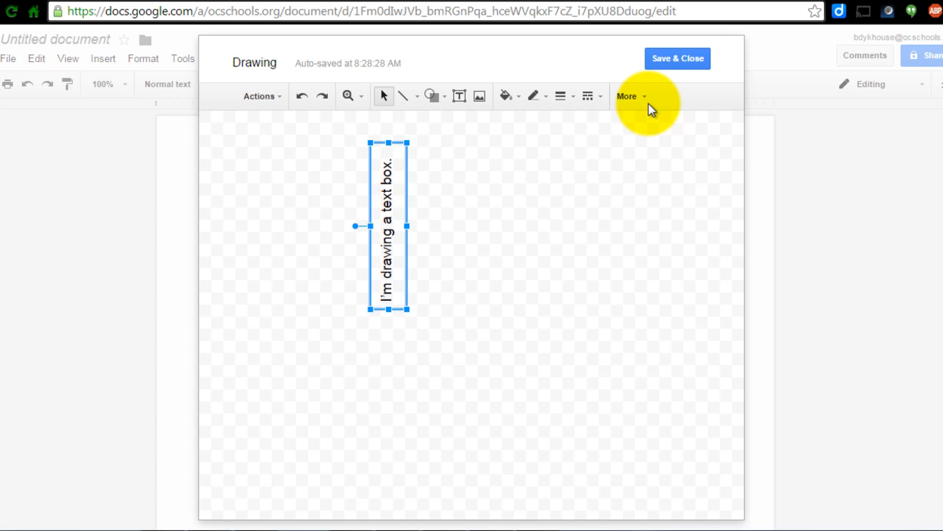
left_click(627, 96)
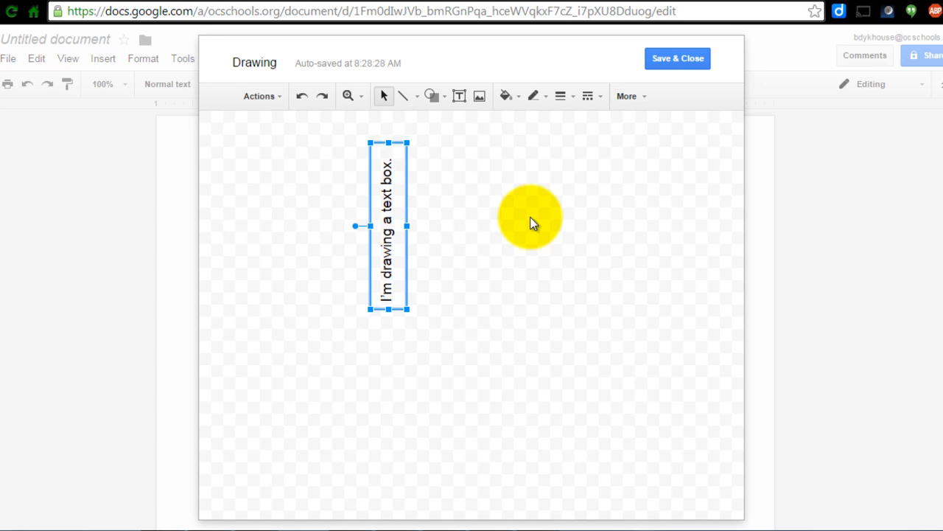
Save & Close the drawing, wrap text around it and move it left on the page.
left_click(676, 59)
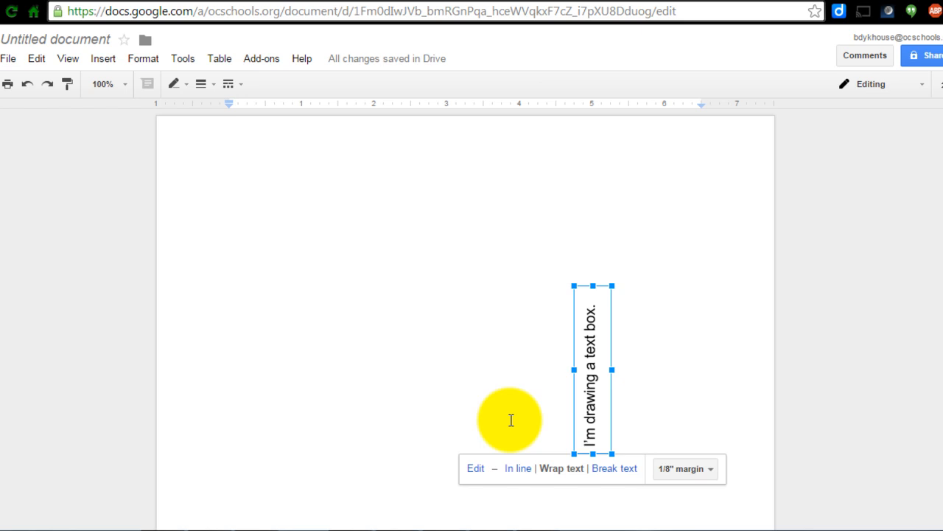
mouse_move(557, 475)
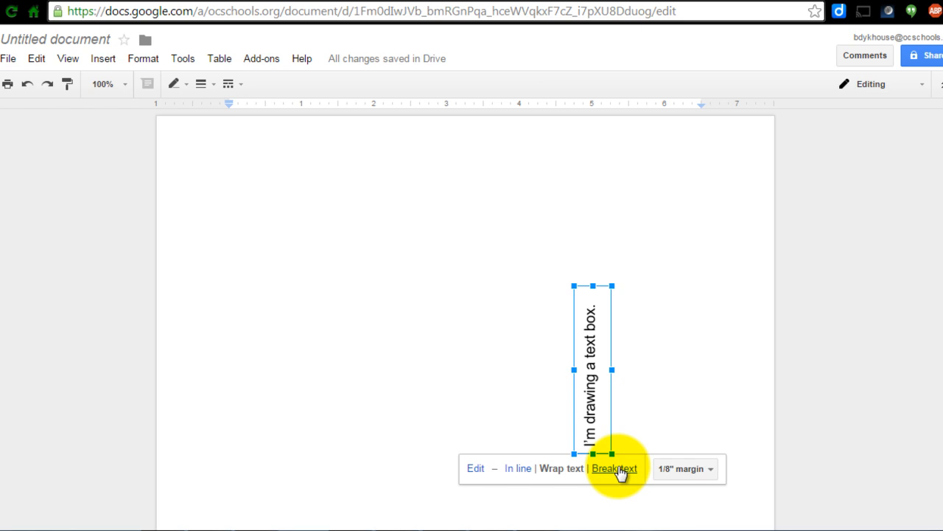
left_click_drag(592, 370, 342, 342)
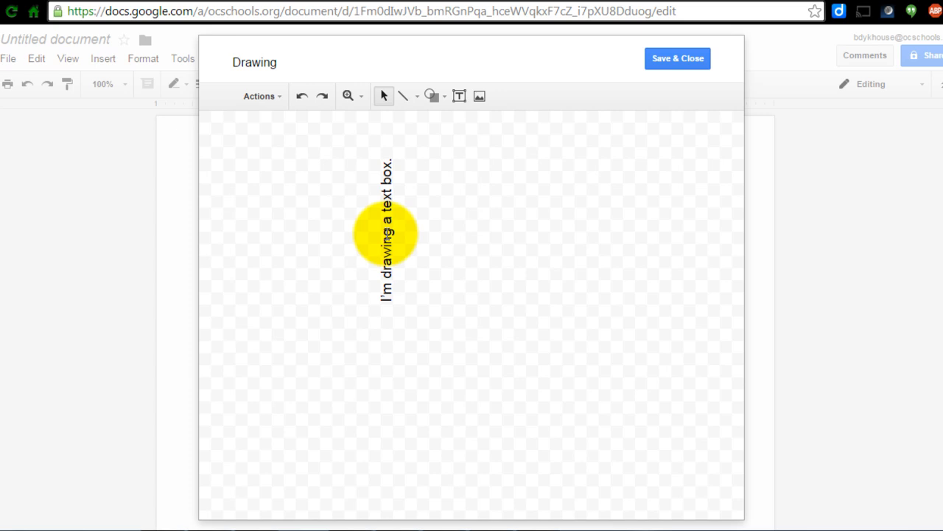
Save & Close the drawing to return to the page with the wrapped vertical text box.
left_click(677, 59)
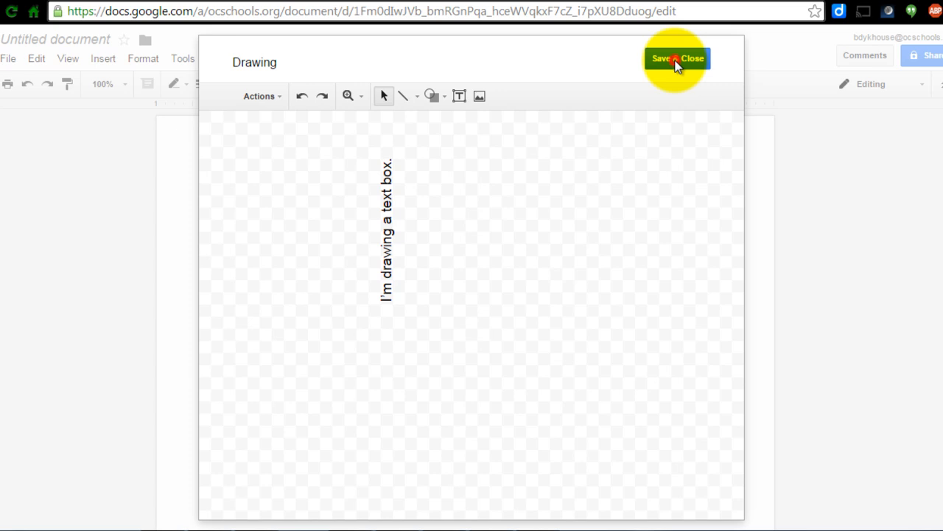
left_click(676, 59)
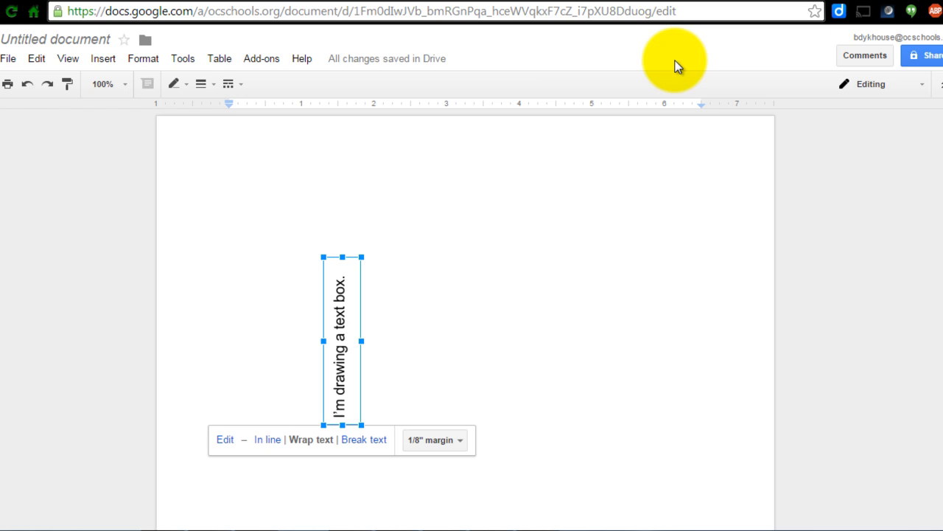